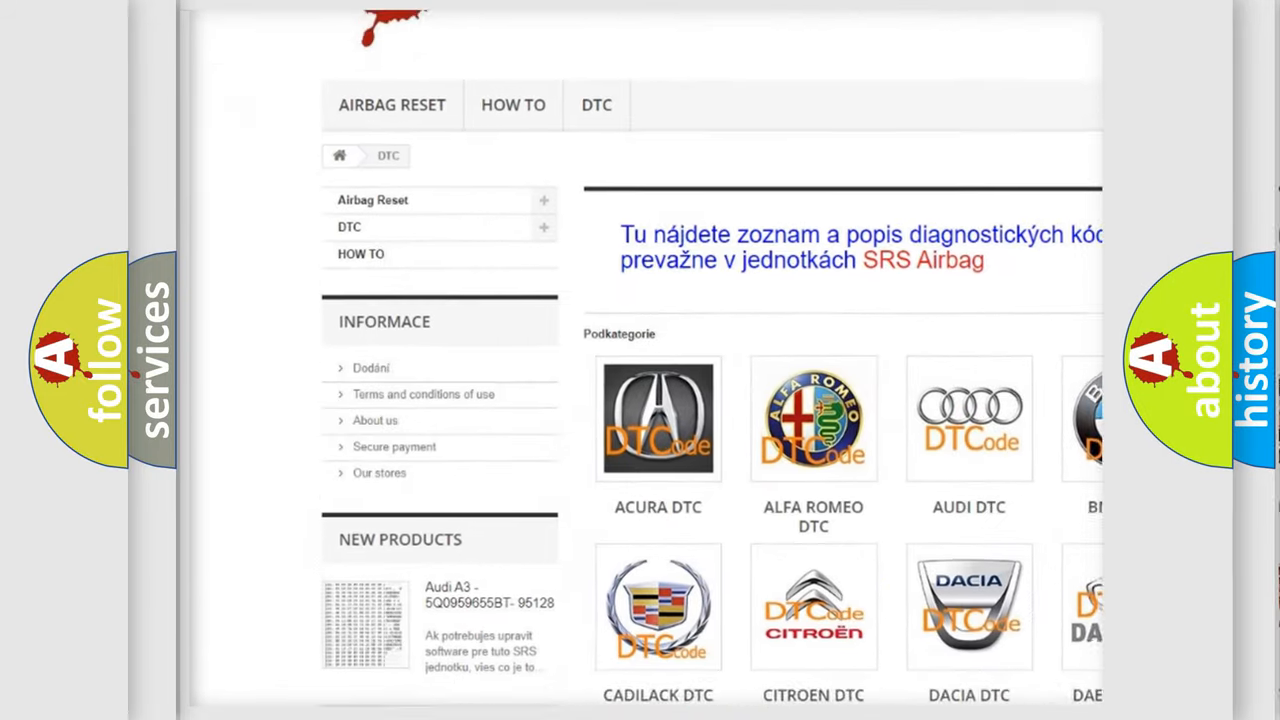
{"action": "scroll", "scroll_direction": "down", "scroll_amount": 3}
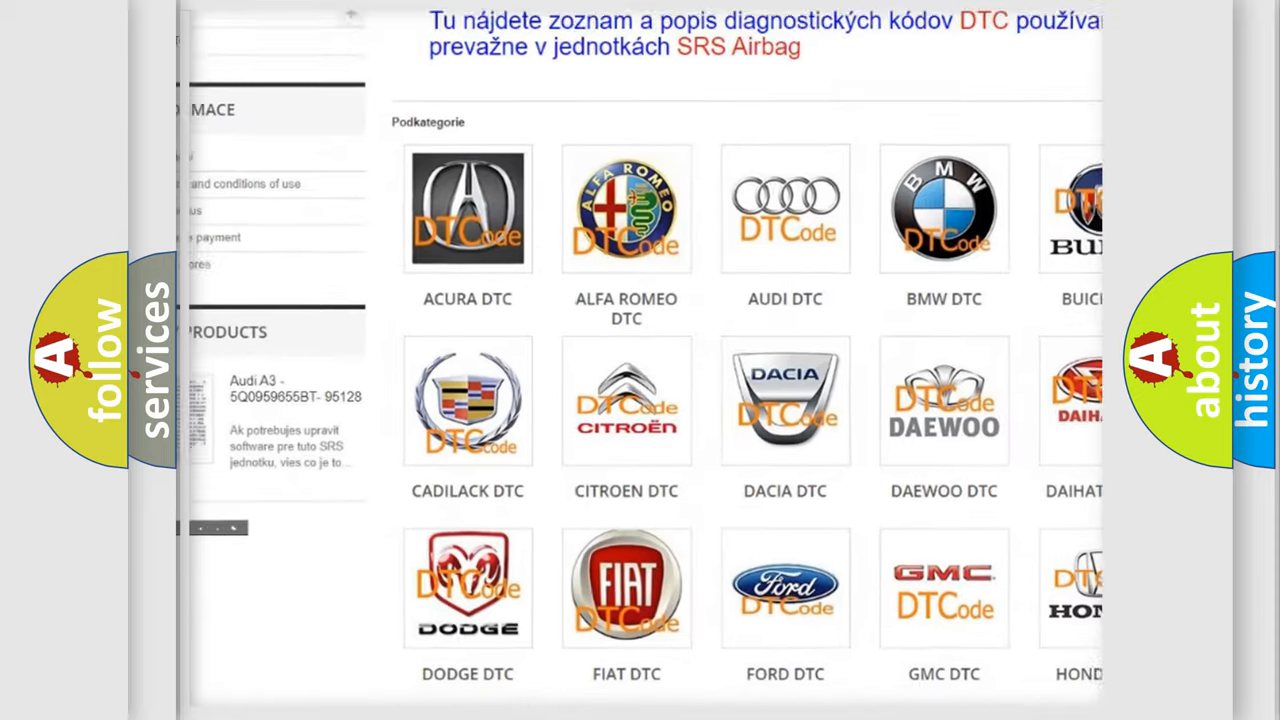
{"action": "scroll", "scroll_direction": "down", "scroll_amount": 3}
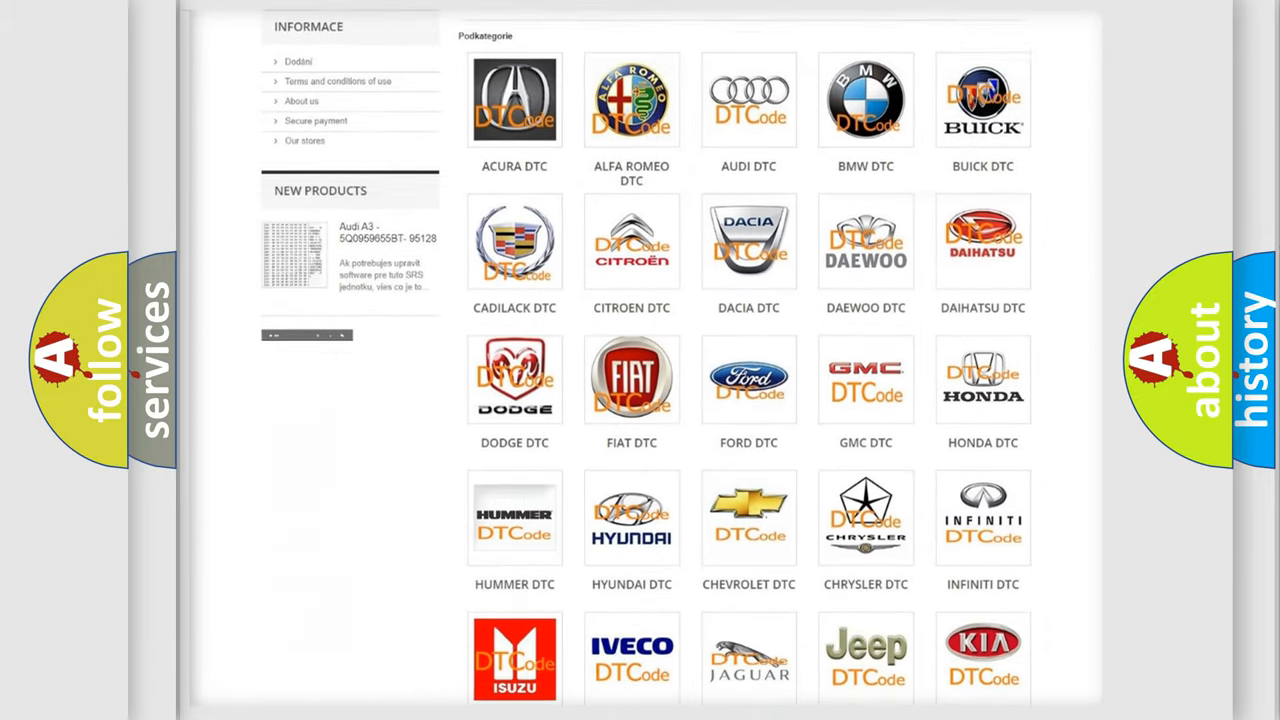
{"action": "scroll", "scroll_direction": "down", "scroll_amount": 3}
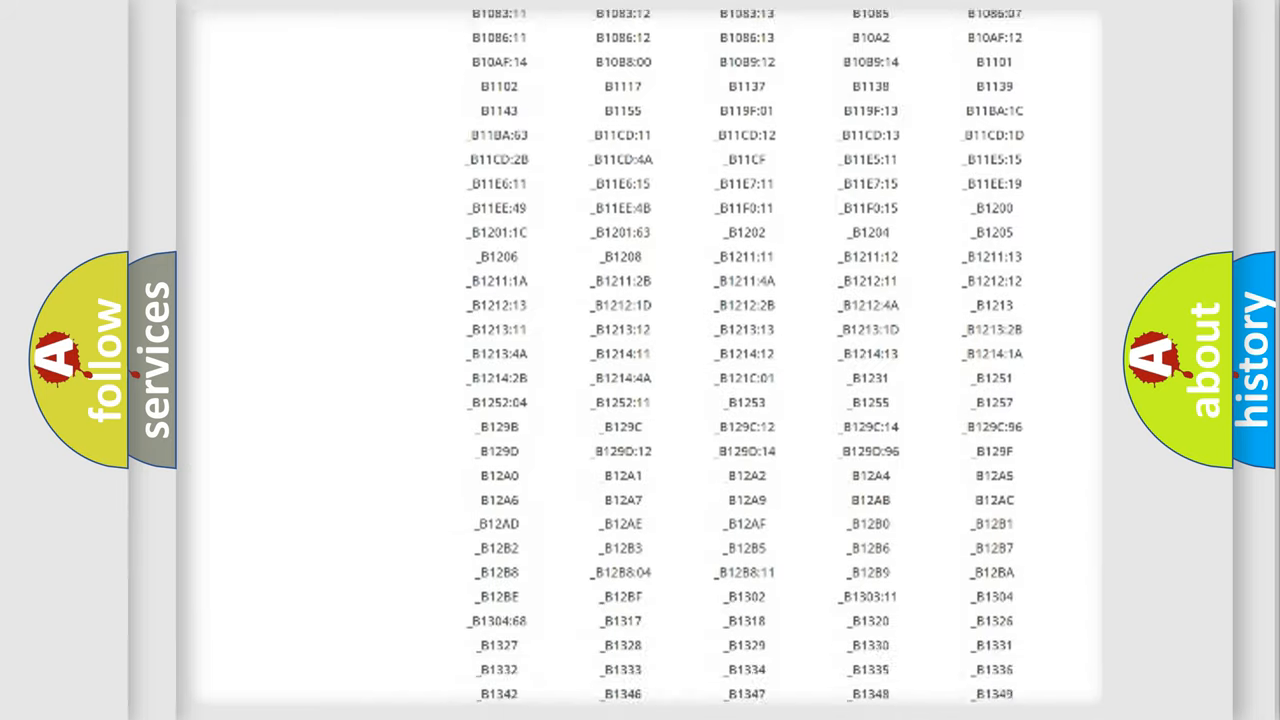
{"action": "scroll", "scroll_direction": "down", "scroll_amount": 3}
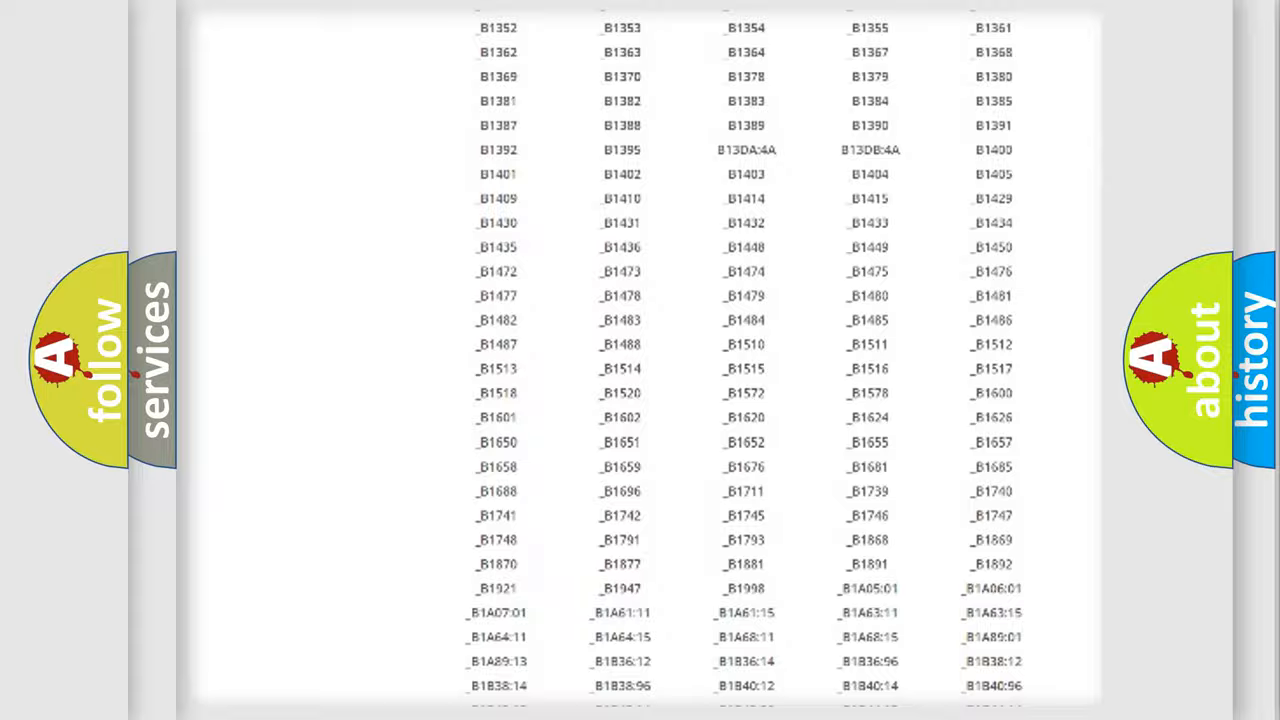